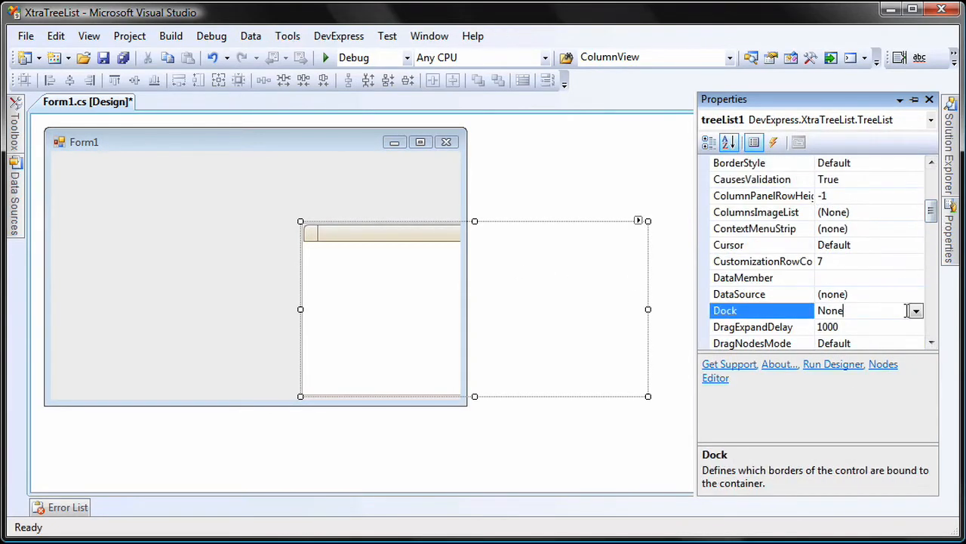
# Step: Dock the tree list to Fill and show its data source choices
pyautogui.click(915, 311)
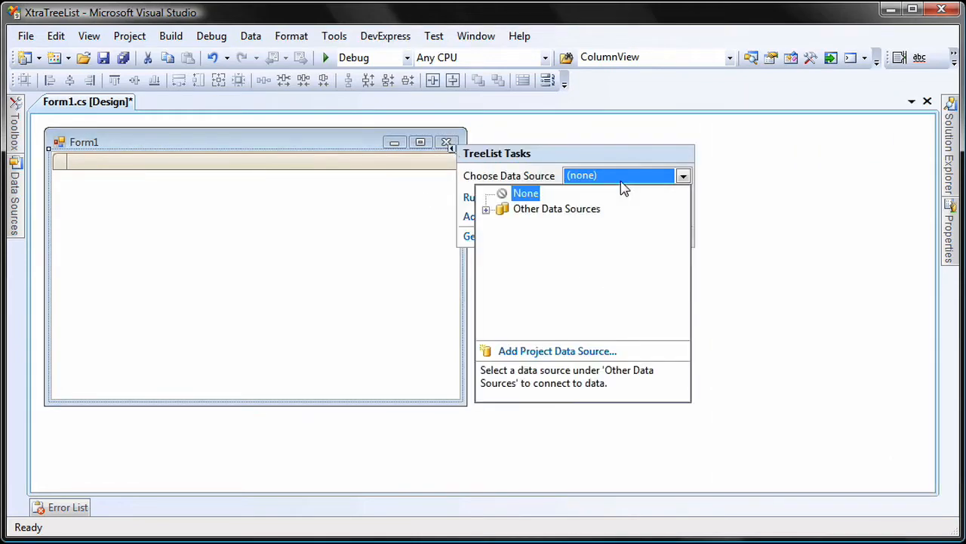
# Step: Create a Database data source from the Departments connection with the Departments table, binding the tree list to it
pyautogui.click(558, 351)
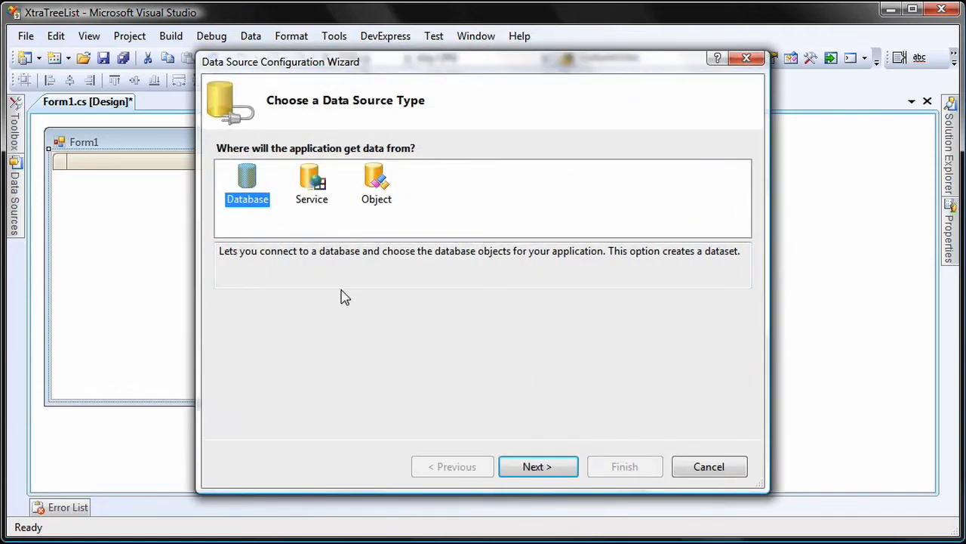
pyautogui.click(537, 465)
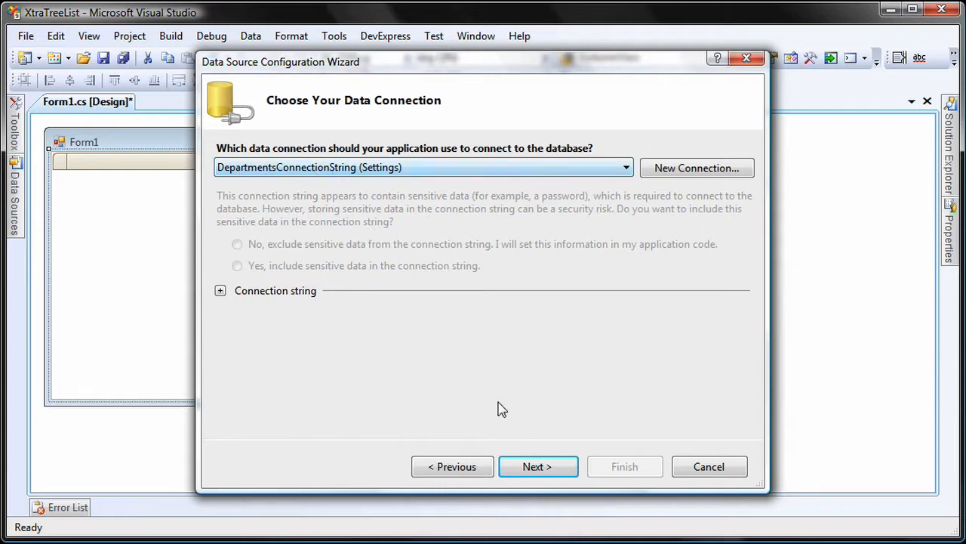
pyautogui.click(537, 465)
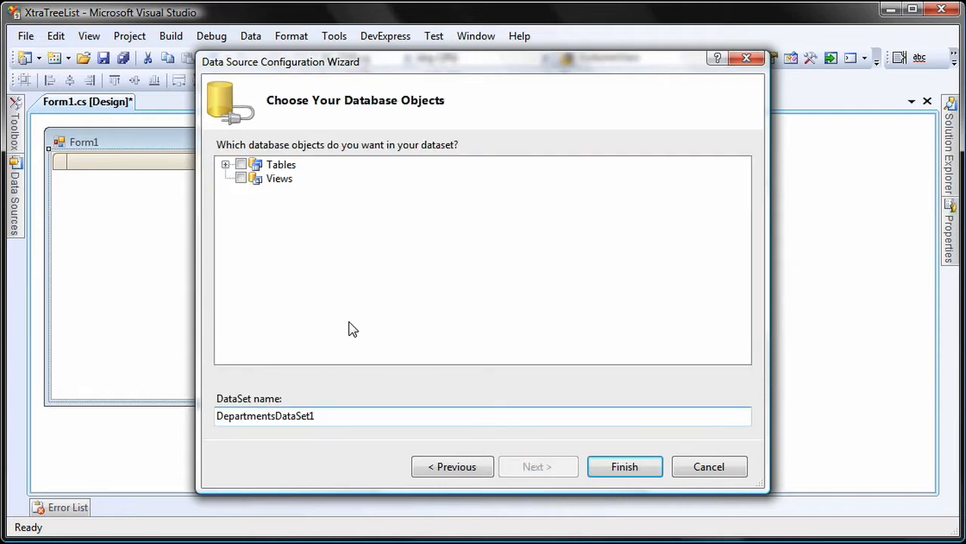
pyautogui.click(225, 163)
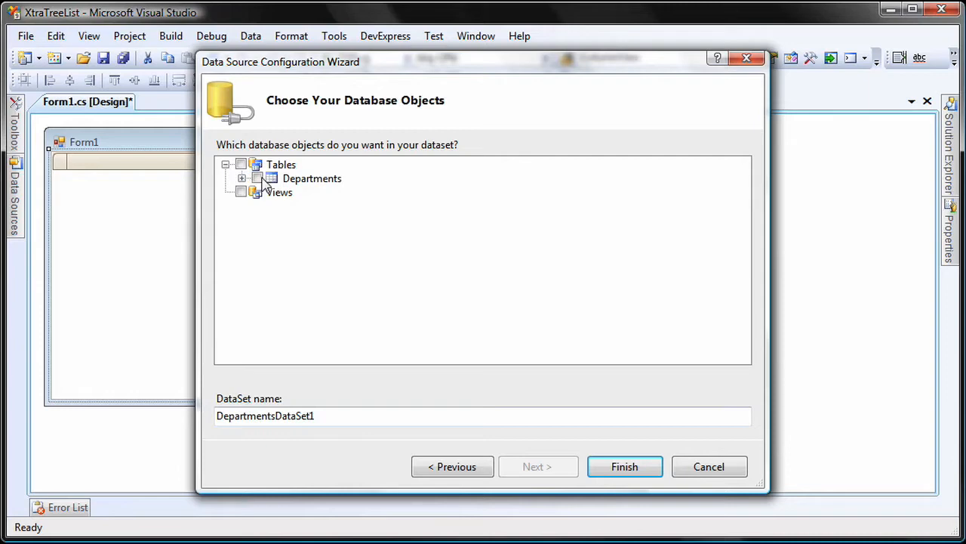
pyautogui.click(240, 163)
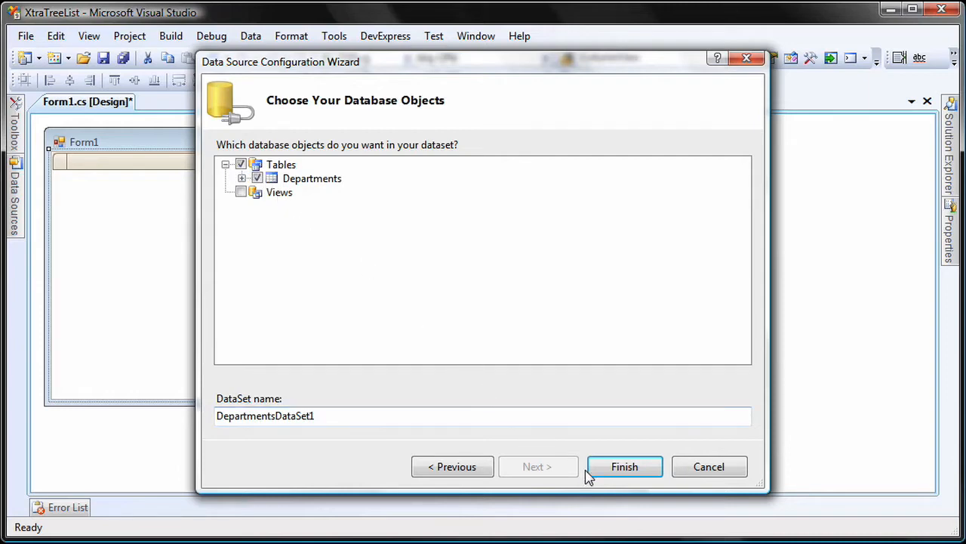
pyautogui.click(625, 466)
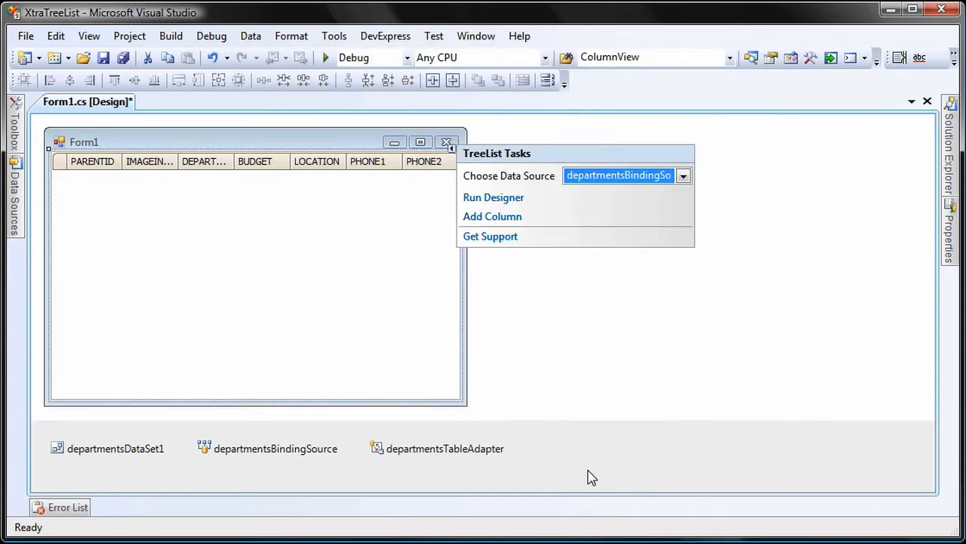
# Step: Set the tree list's KeyFieldName to ID and ParentFieldName to ParentID
pyautogui.click(253, 221)
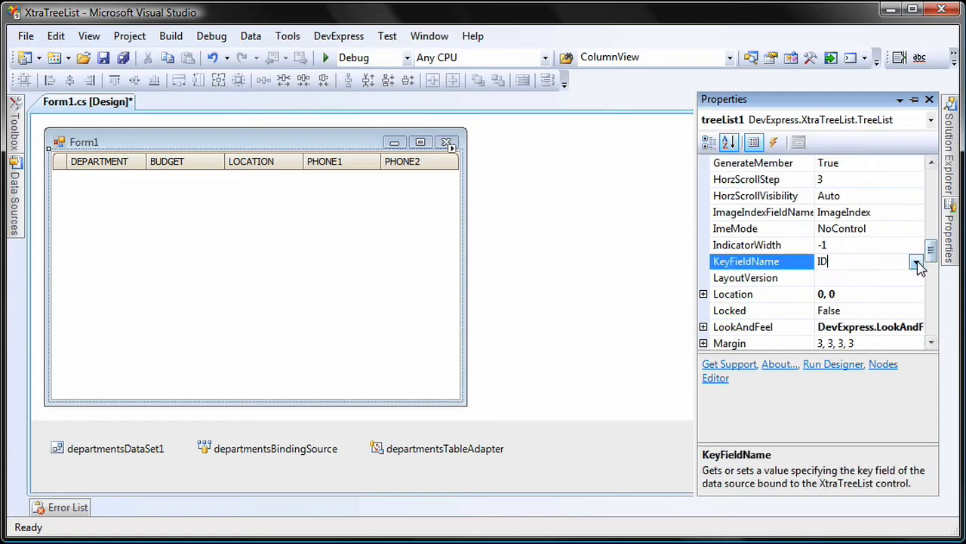
pyautogui.scroll(-3)
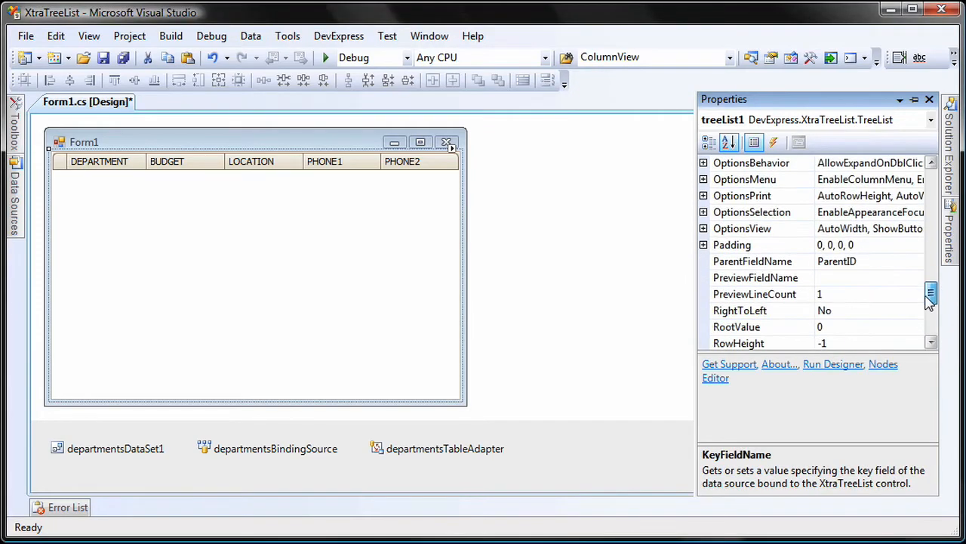
pyautogui.click(915, 228)
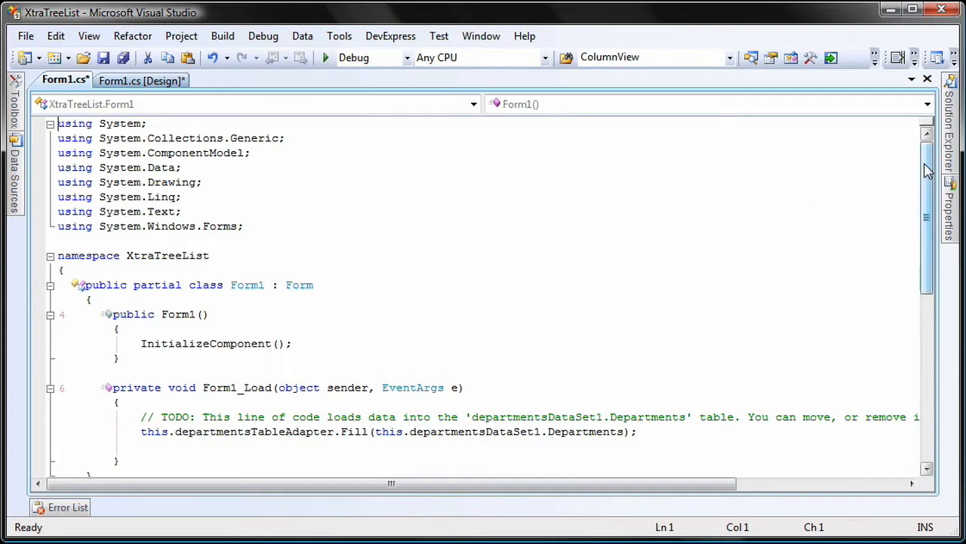
# Step: In Form1_Load add treeList1.OptionsView.ShowSummaryFooter = true;
pyautogui.scroll(-3)
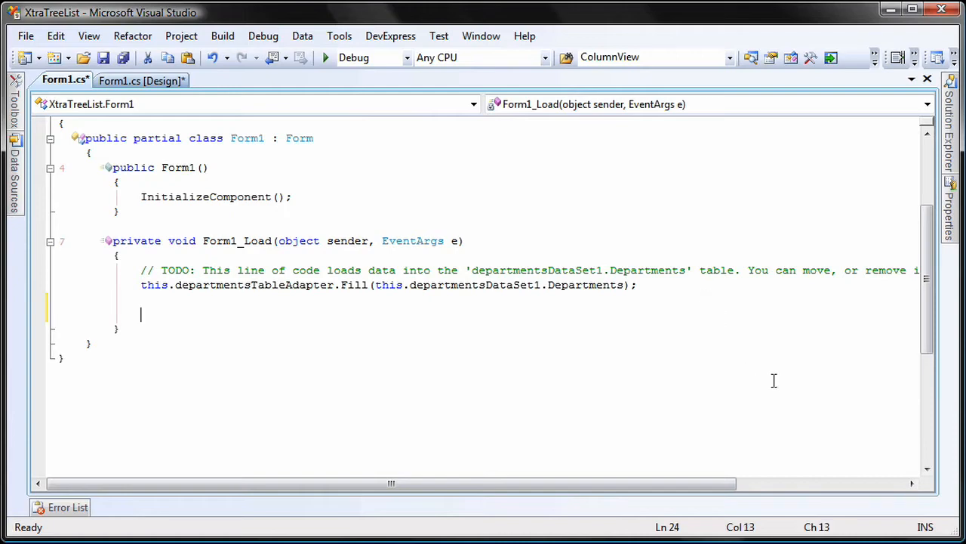
pyautogui.write('treeList1.')
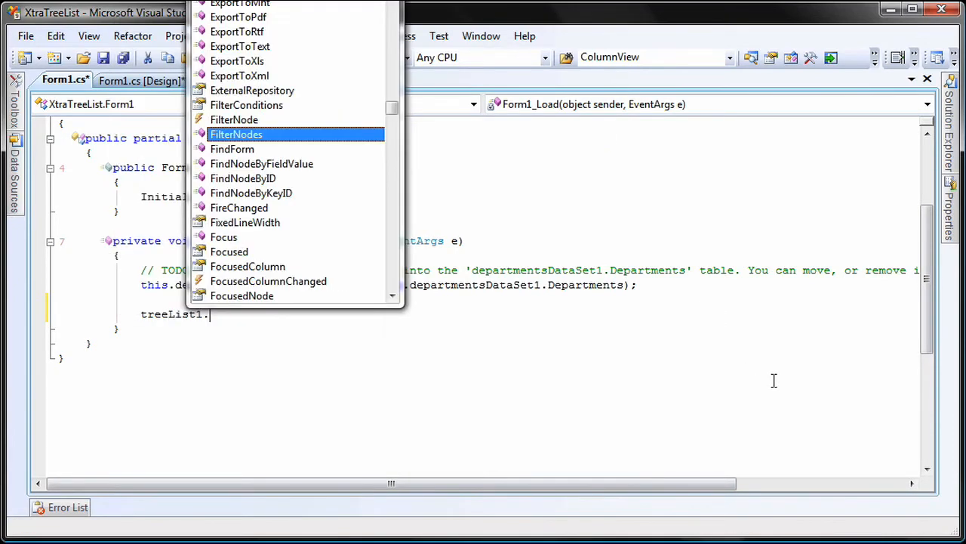
pyautogui.write('OptionsView.ShowSummaryFooter')
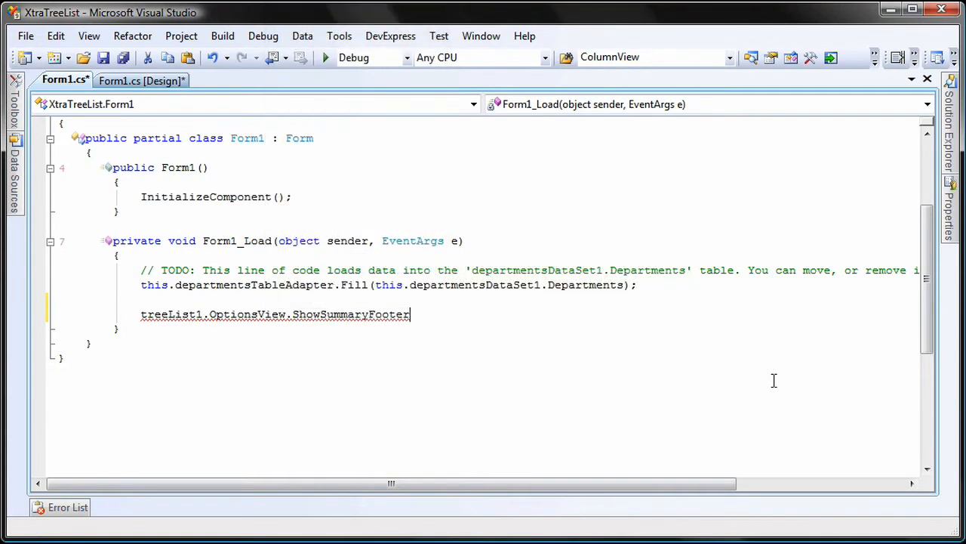
pyautogui.write('= true;')
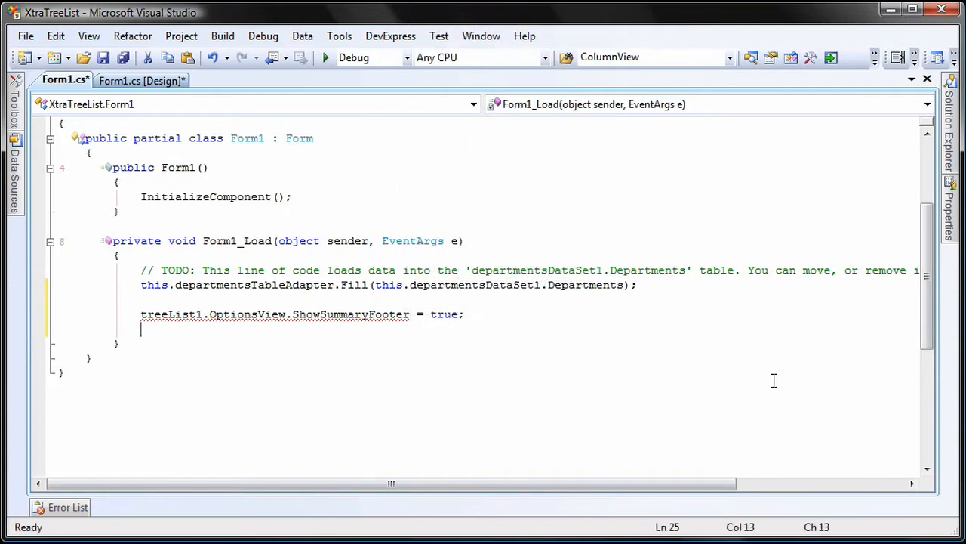
# Step: Set the BUDGET column's SummaryFooterStrFormat to "Total Budget {0:n0}"
pyautogui.write('treeList1.')
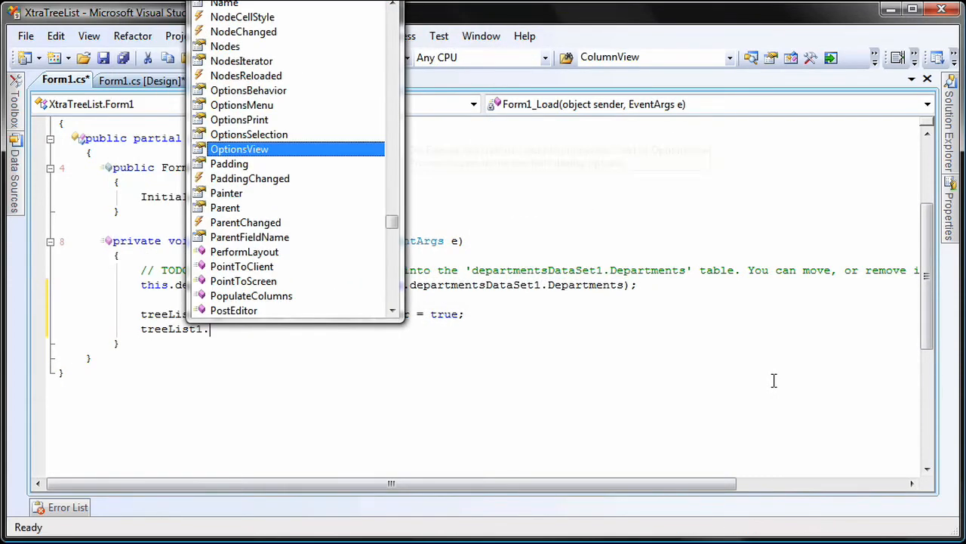
pyautogui.write('Columns["BUDGET')
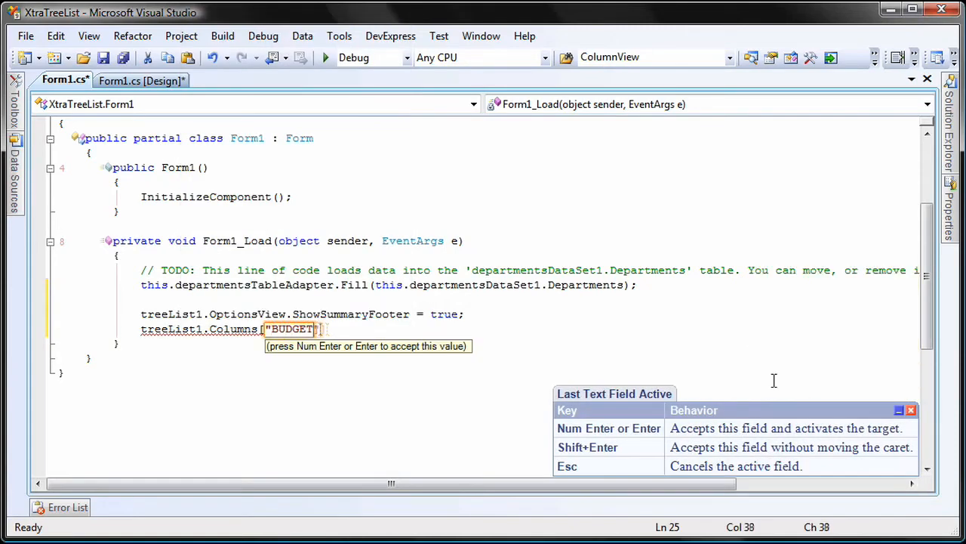
pyautogui.write('].SummaryFooterStrFormat')
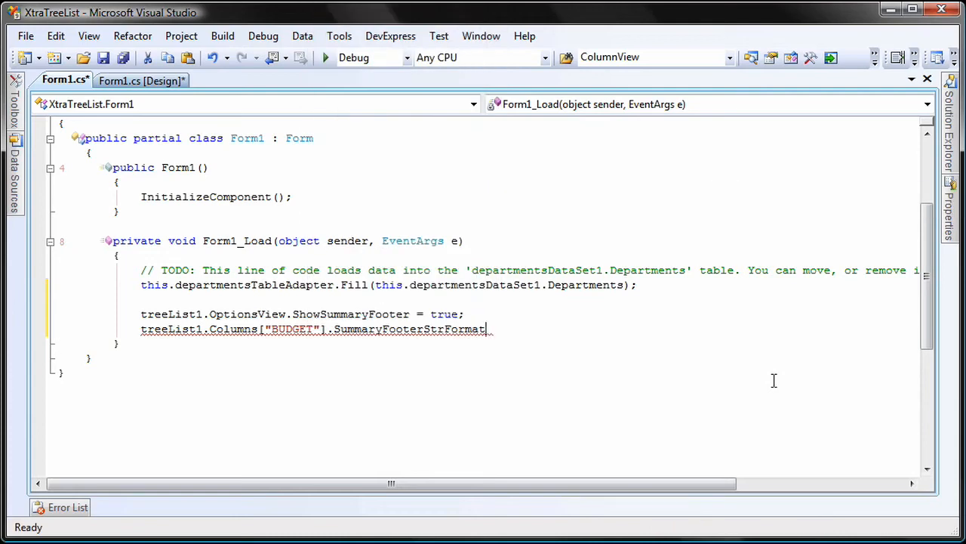
pyautogui.write('= "Total')
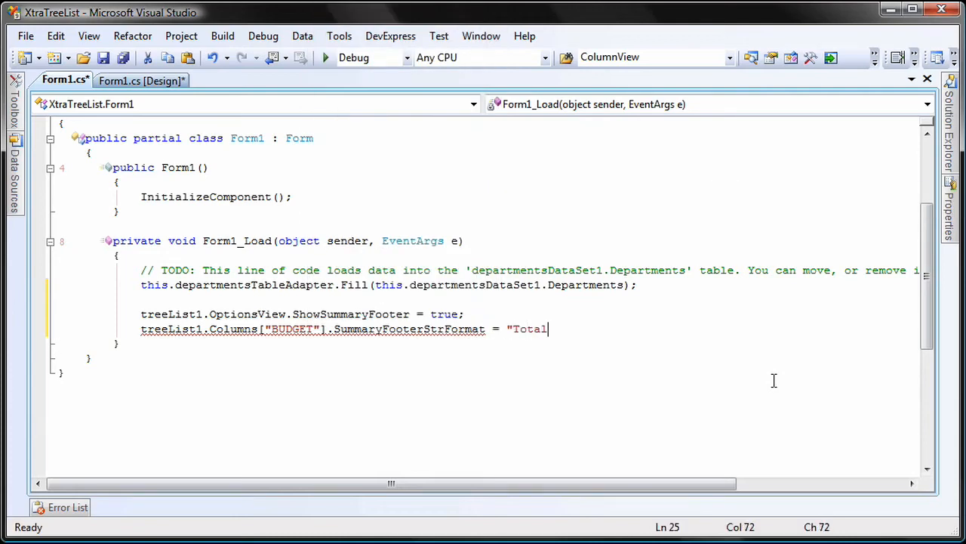
pyautogui.write('Budget')
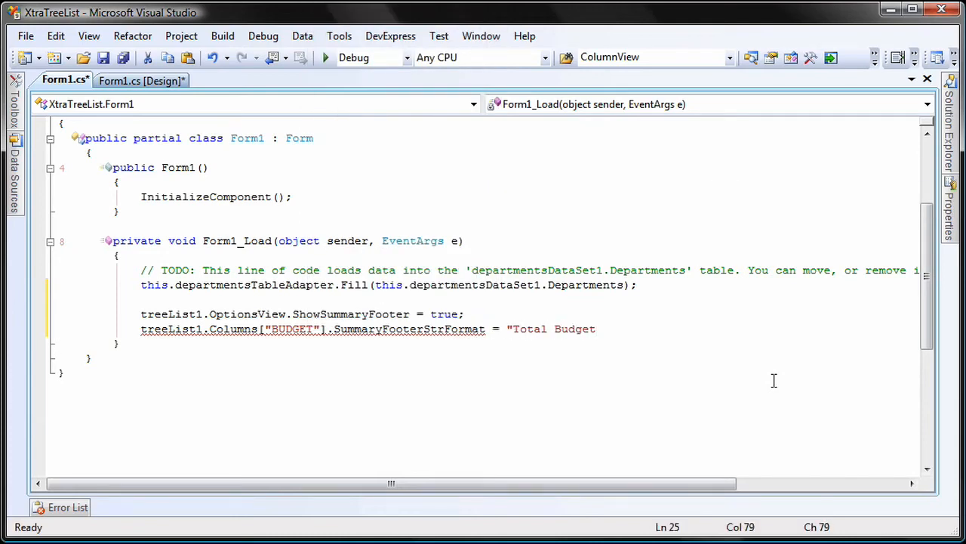
pyautogui.write('{0:')
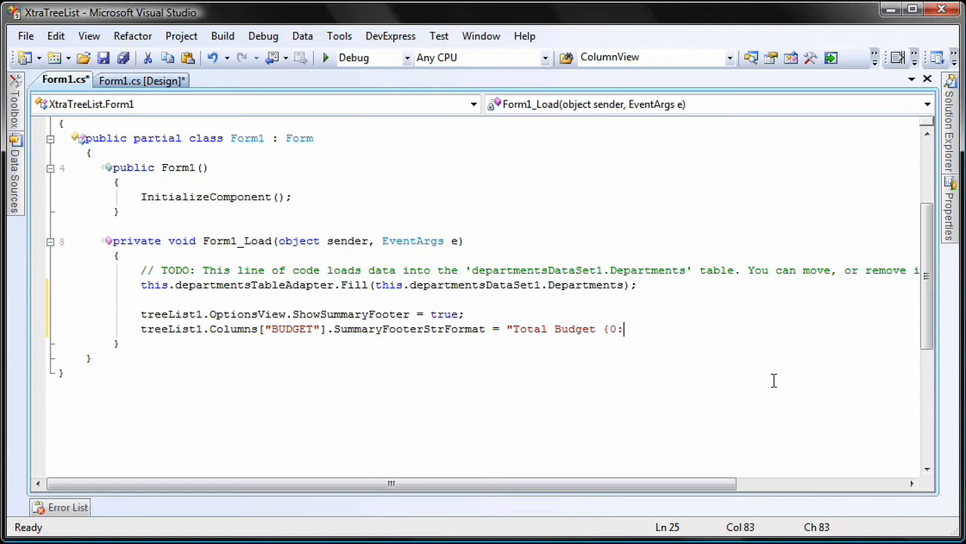
pyautogui.write('n0}"')
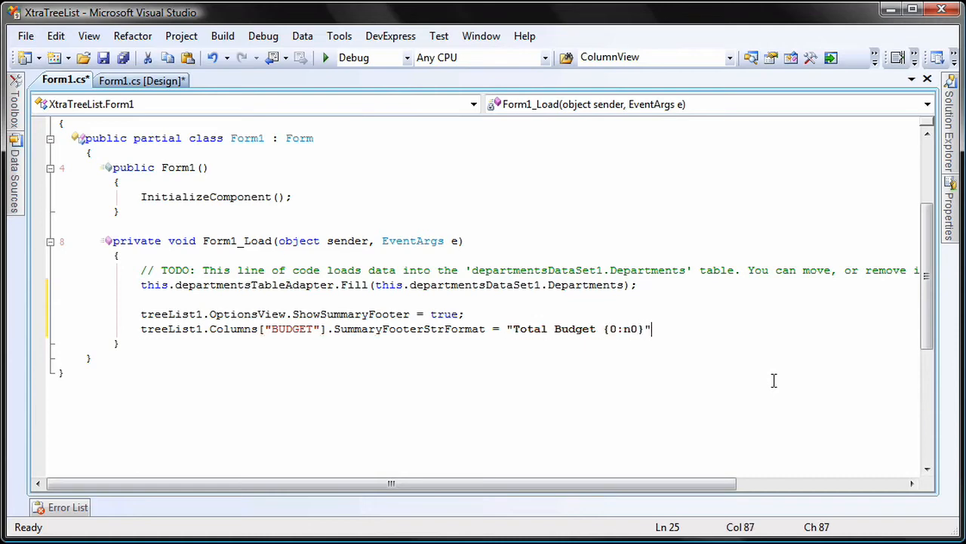
pyautogui.write('treeList1.')
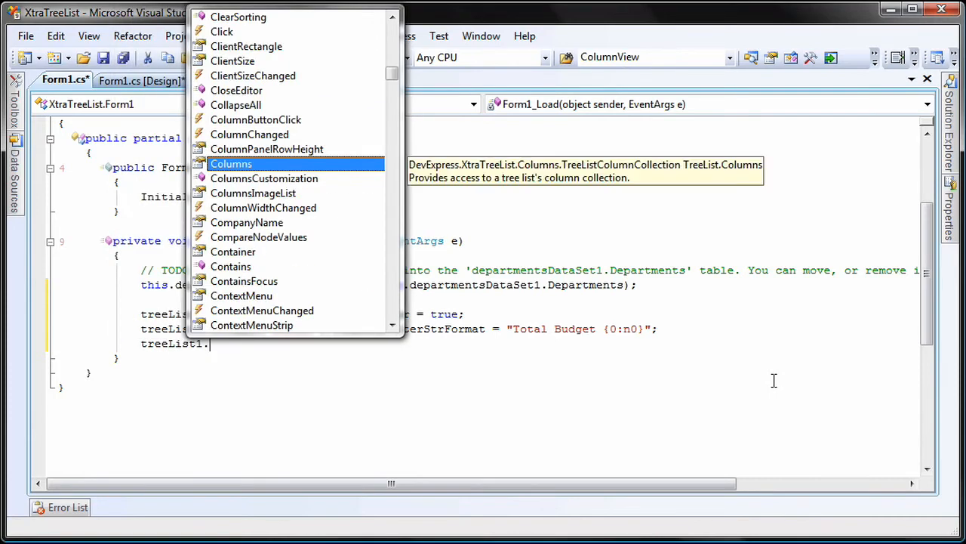
# Step: Set the BUDGET column's SummaryFooter to SummaryItemType.Sum and import DevExpress.XtraTreeList
pyautogui.write('Columns["B"]')
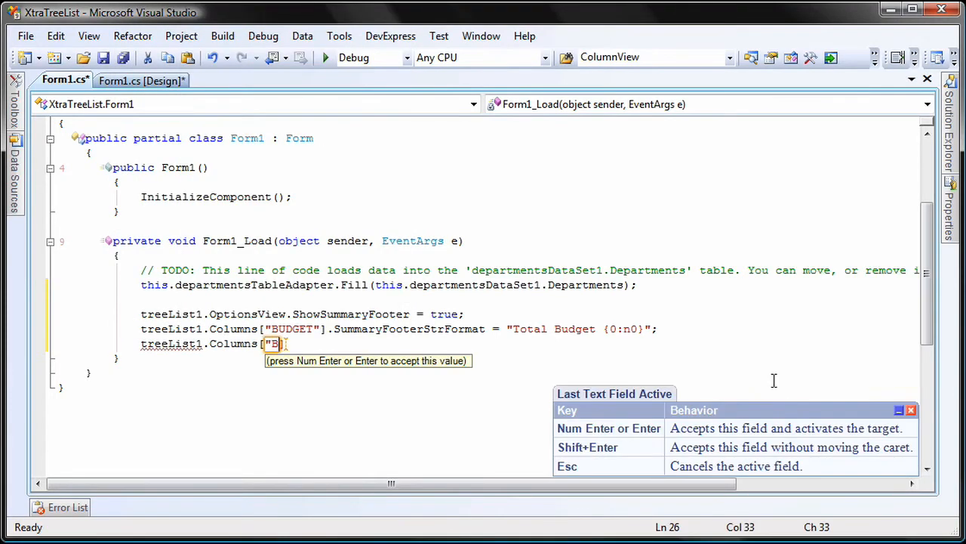
pyautogui.write('UDGET"].SummaryFooter = Su')
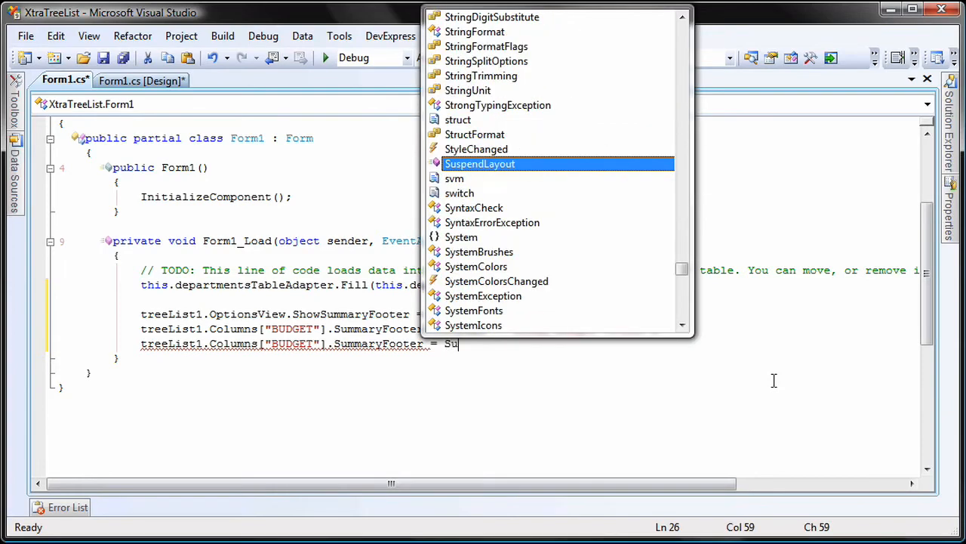
pyautogui.write('mm')
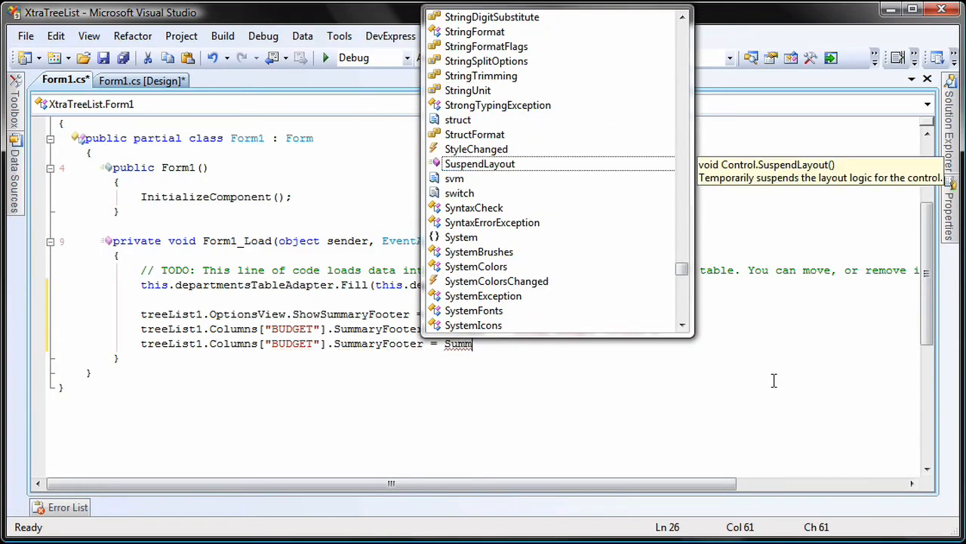
pyautogui.write('aryItemType.Sum;')
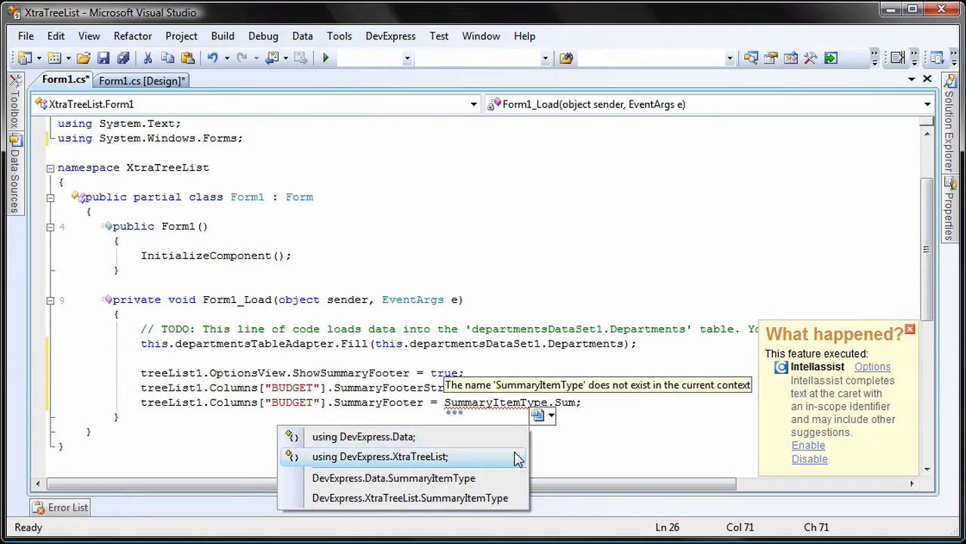
pyautogui.click(380, 456)
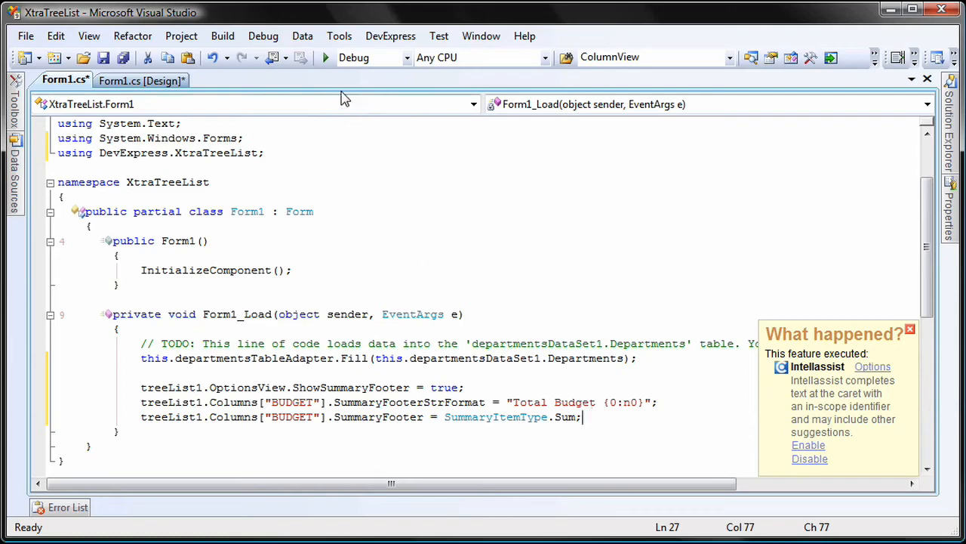
# Step: Run the application to show the Total Budget 1,000,000 footer
pyautogui.click(325, 57)
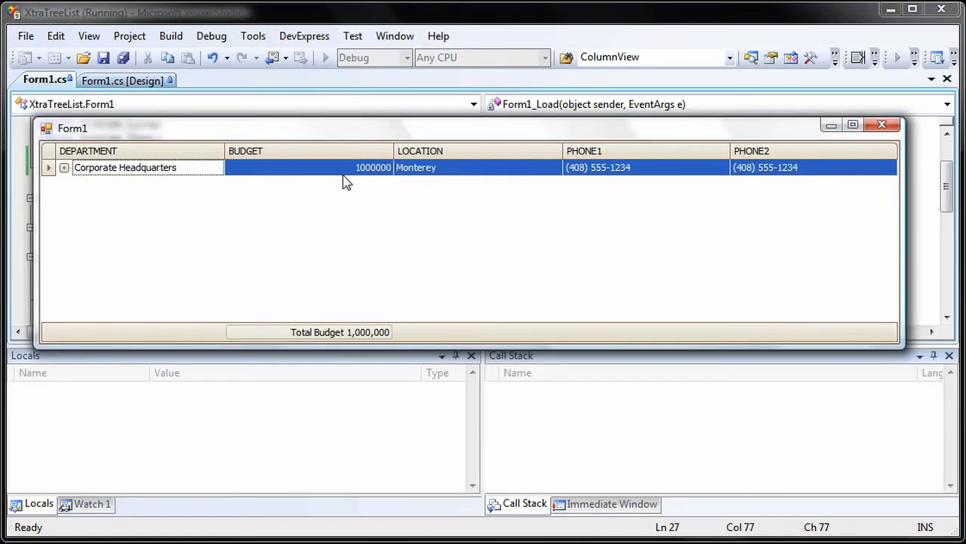
pyautogui.moveTo(460, 335)
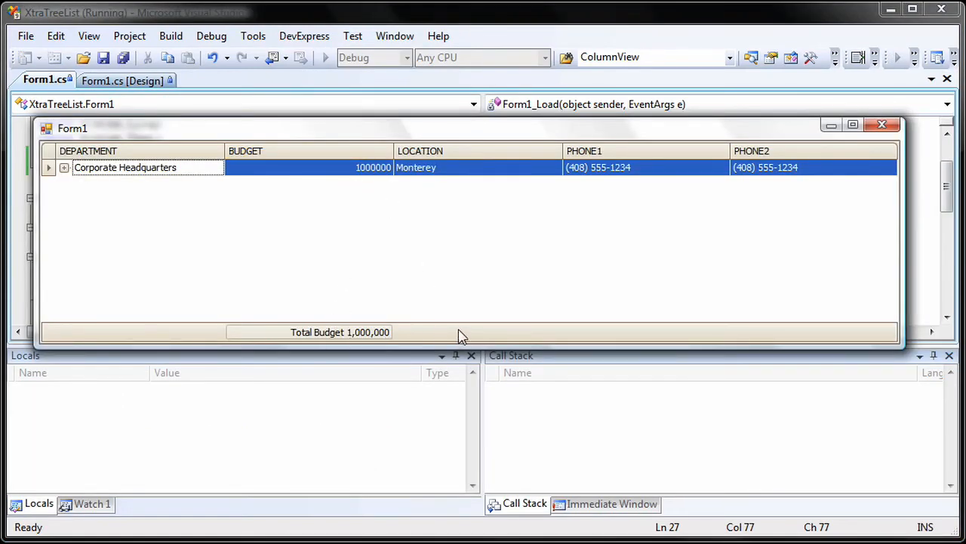